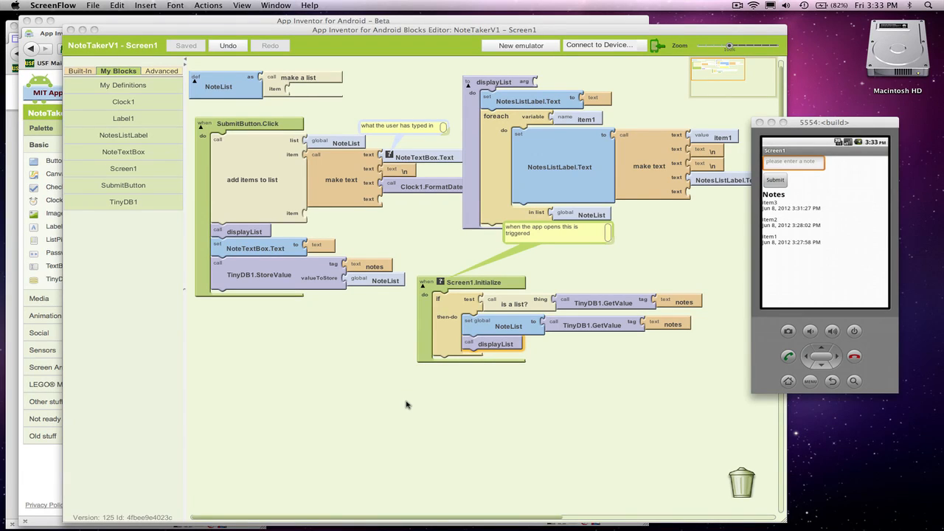
mouse_move(389, 102)
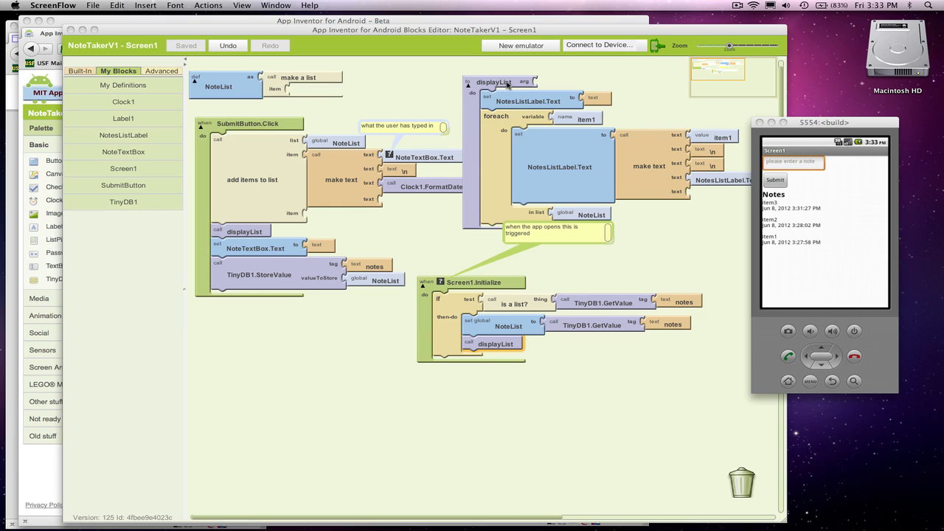
mouse_move(277, 123)
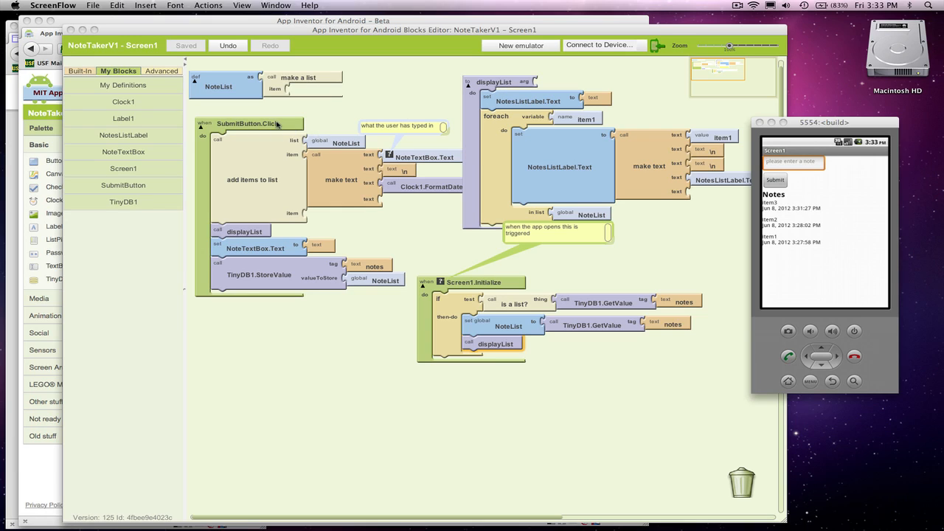
mouse_move(269, 142)
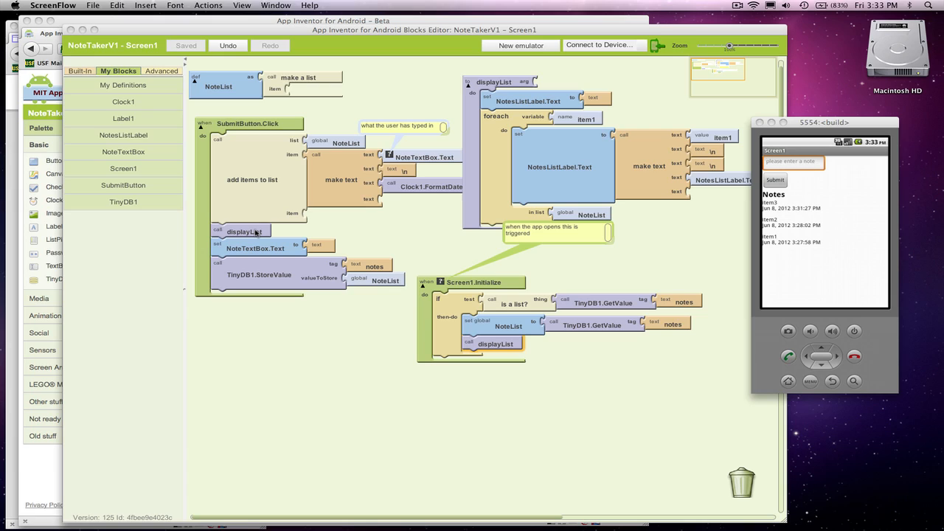
mouse_move(776, 236)
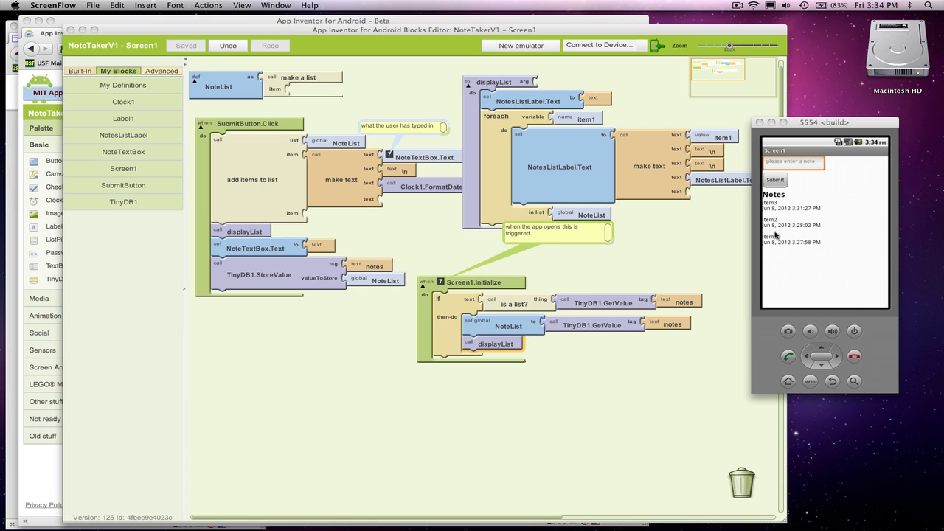
mouse_move(298, 281)
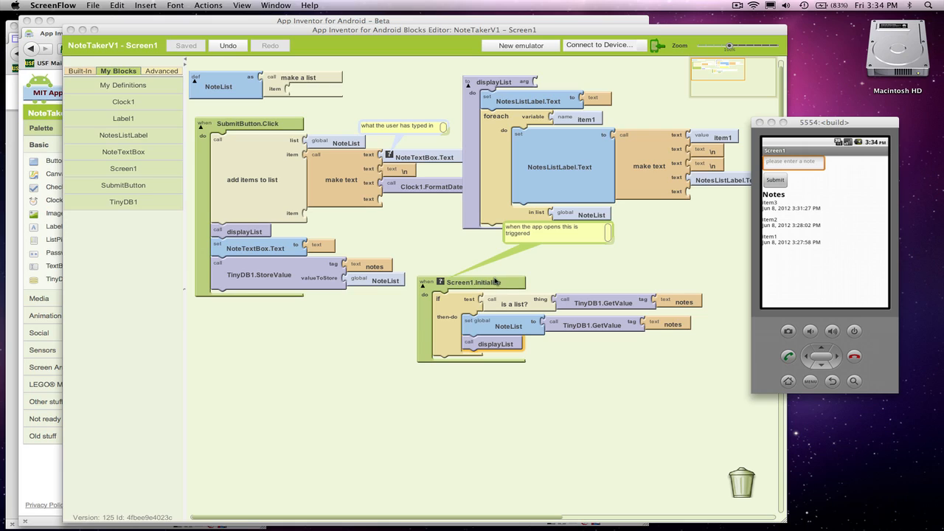
mouse_move(597, 302)
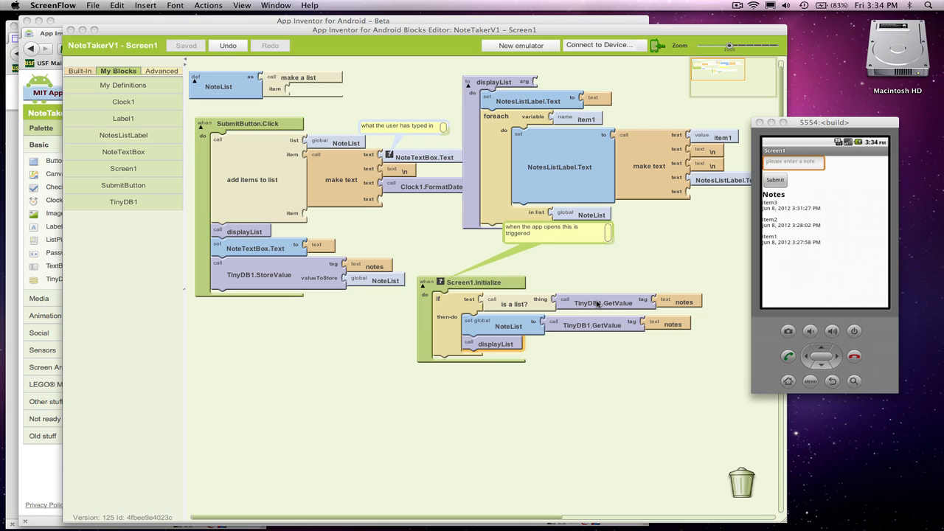
mouse_move(519, 338)
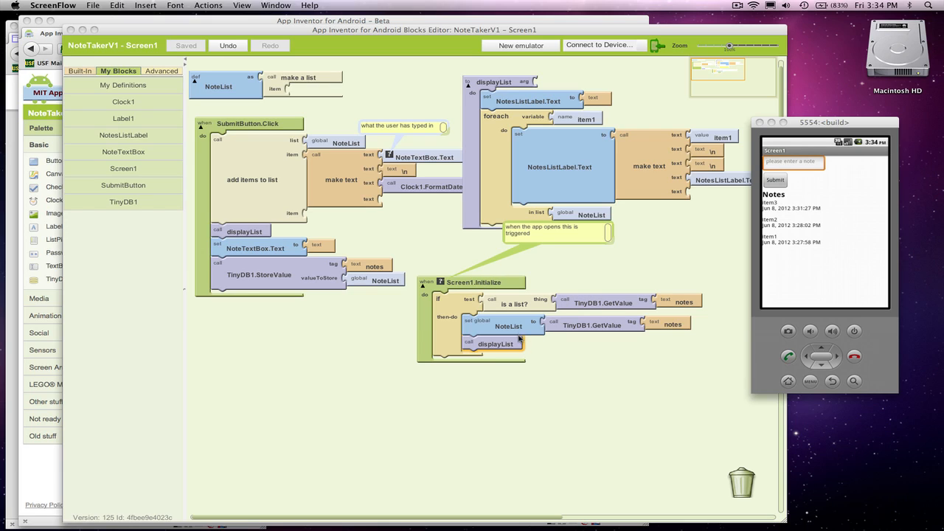
mouse_move(514, 351)
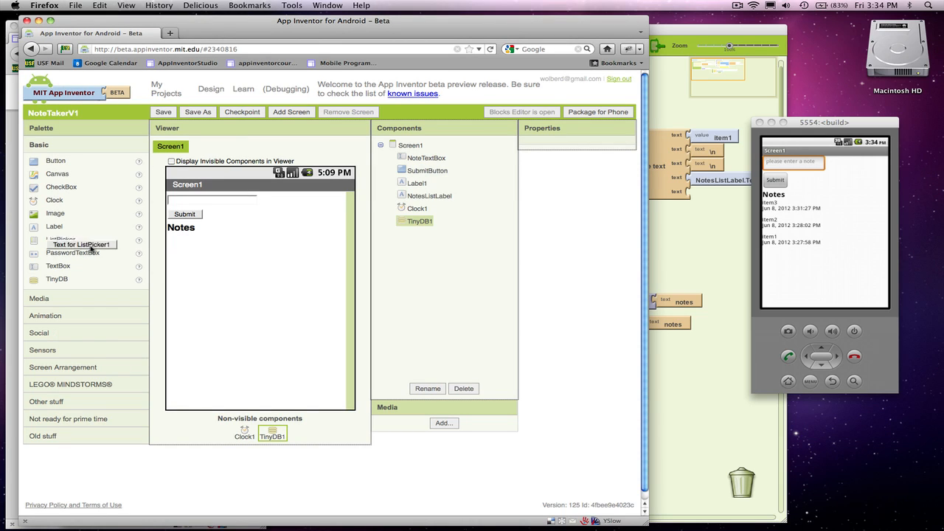
Step: Place a ListPicker reading Delete Item below the Notes label and begin renaming it
left_click_drag(80, 245, 202, 247)
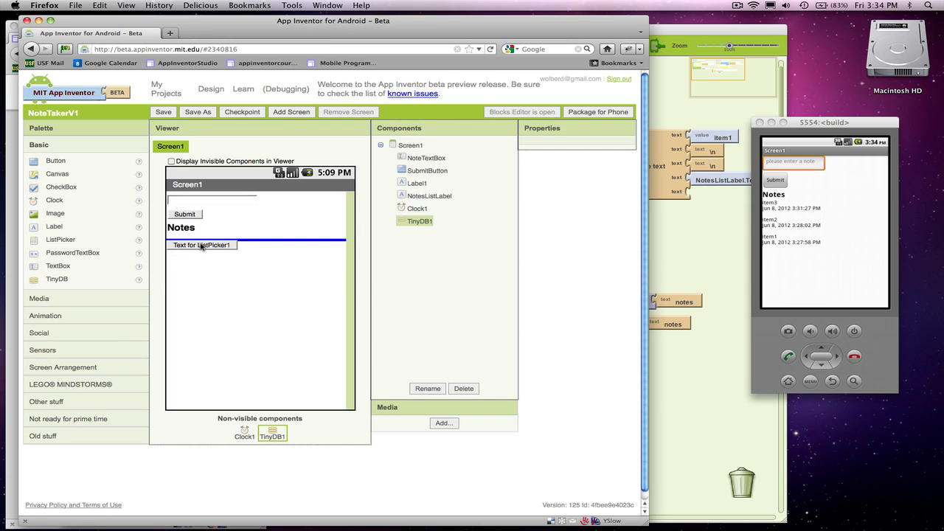
left_click(201, 247)
type("Delete Item")
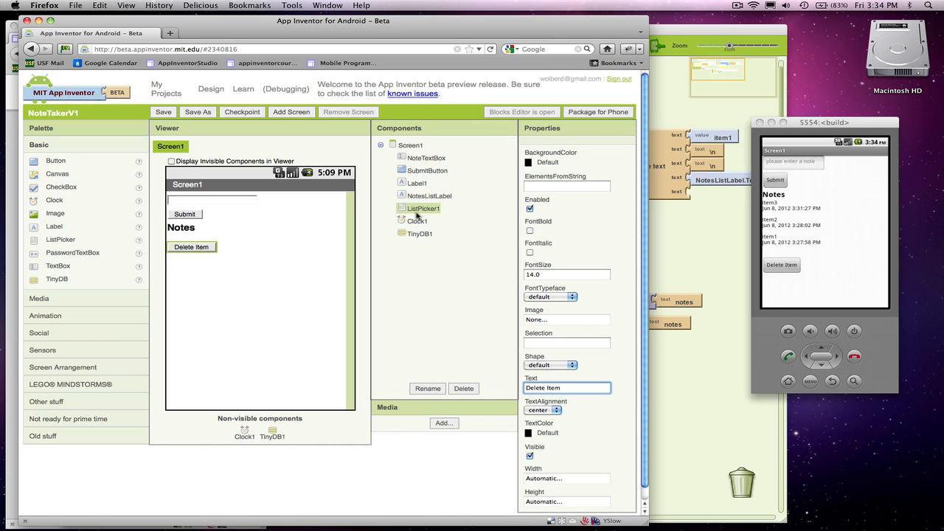
left_click(427, 389)
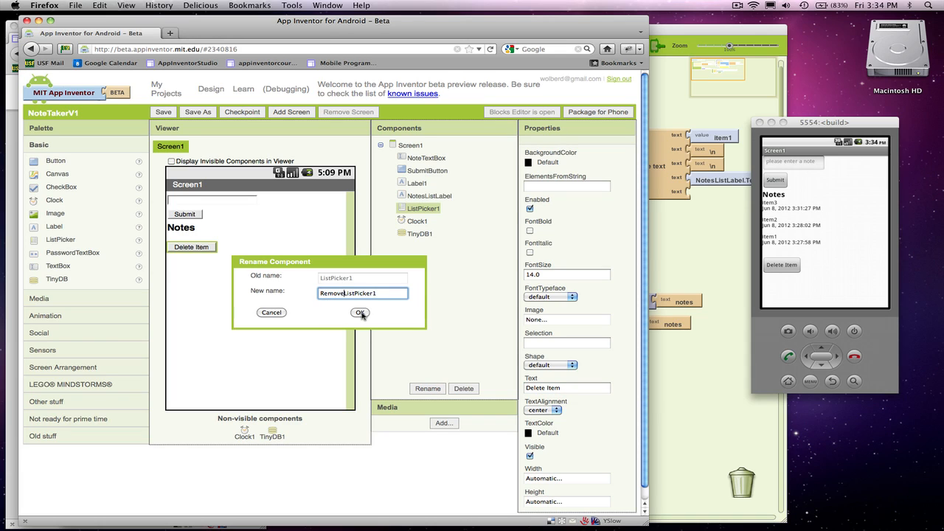
Step: Confirm RemoveListPicker1 as the list picker's new component name
left_click(360, 312)
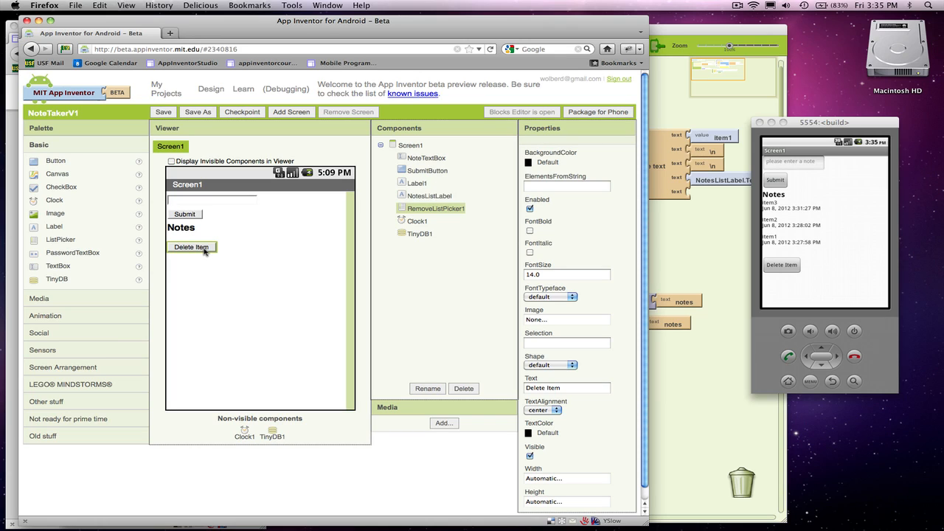
mouse_move(205, 251)
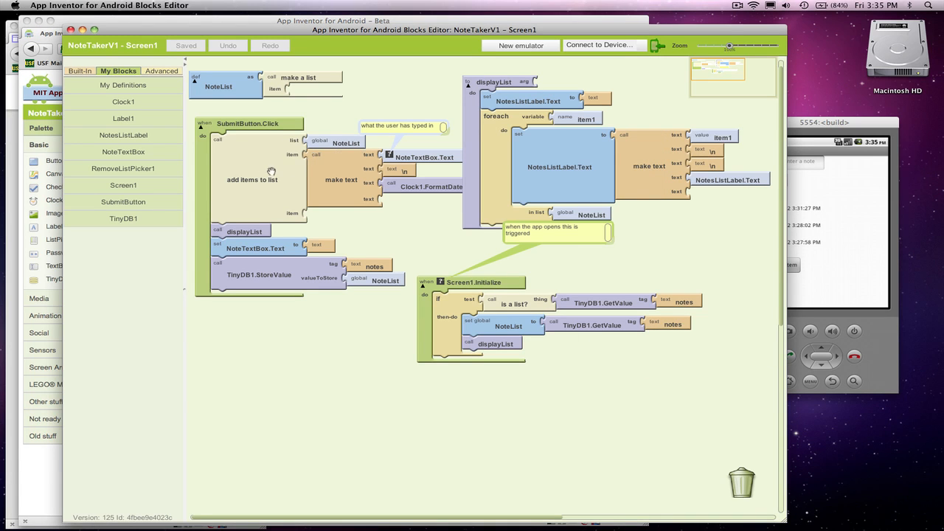
Step: Bring RemoveListPicker1's BeforePicking and AfterPicking events into the workspace and save
left_click(124, 168)
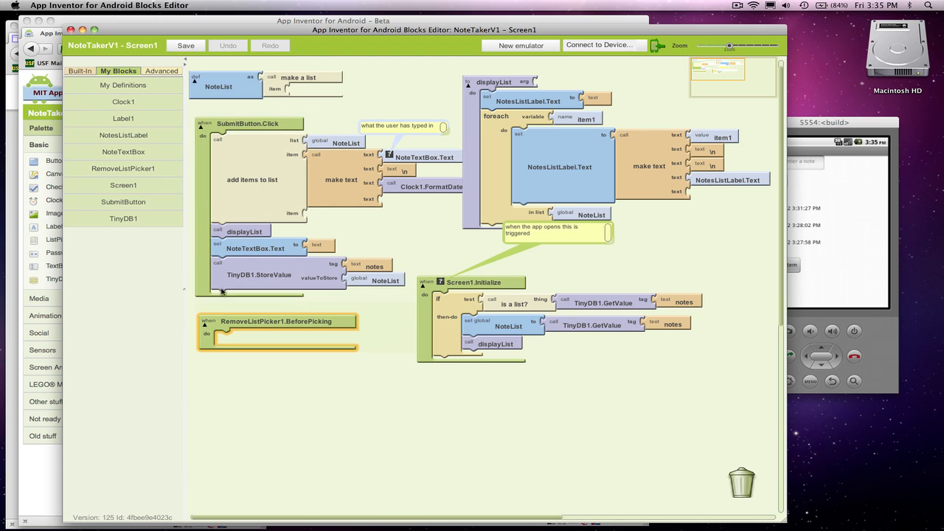
left_click(124, 169)
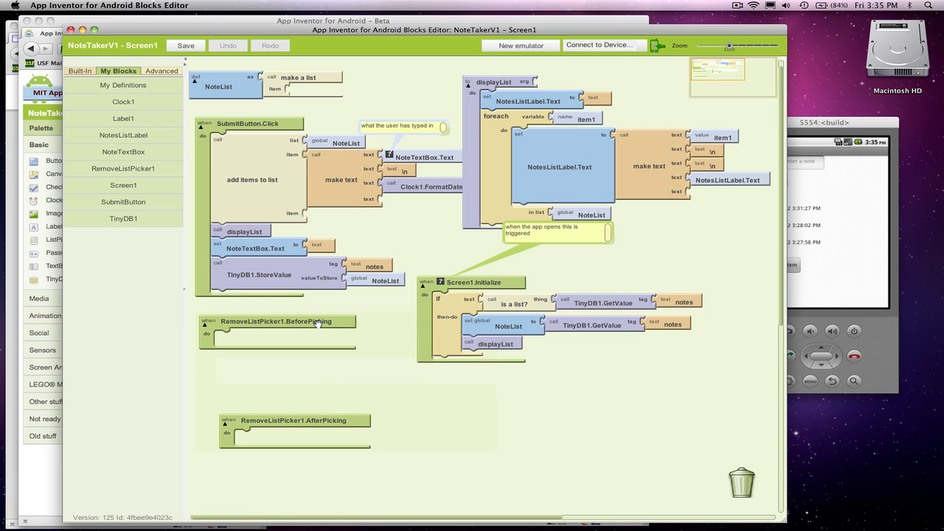
mouse_move(317, 323)
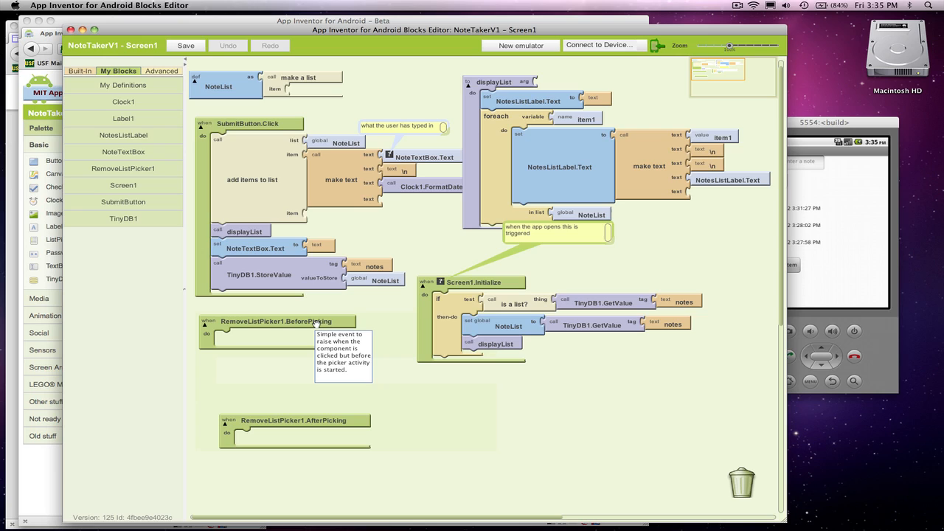
left_click(186, 44)
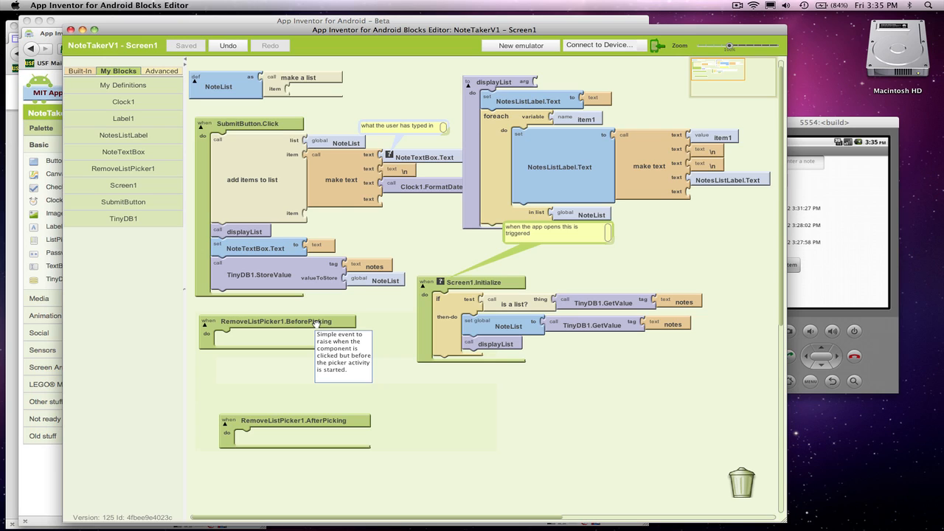
mouse_move(241, 85)
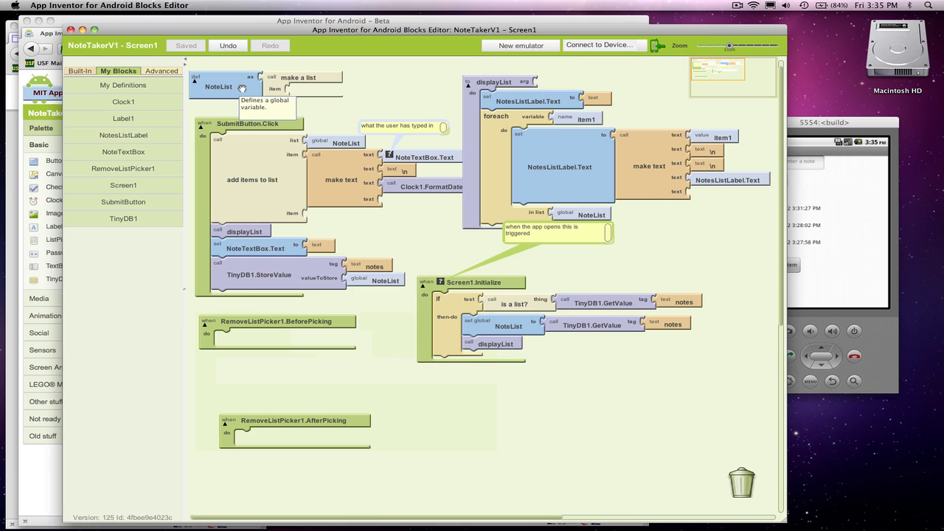
Step: Put a set RemoveListPicker1.Elements block inside the BeforePicking event
left_click(124, 168)
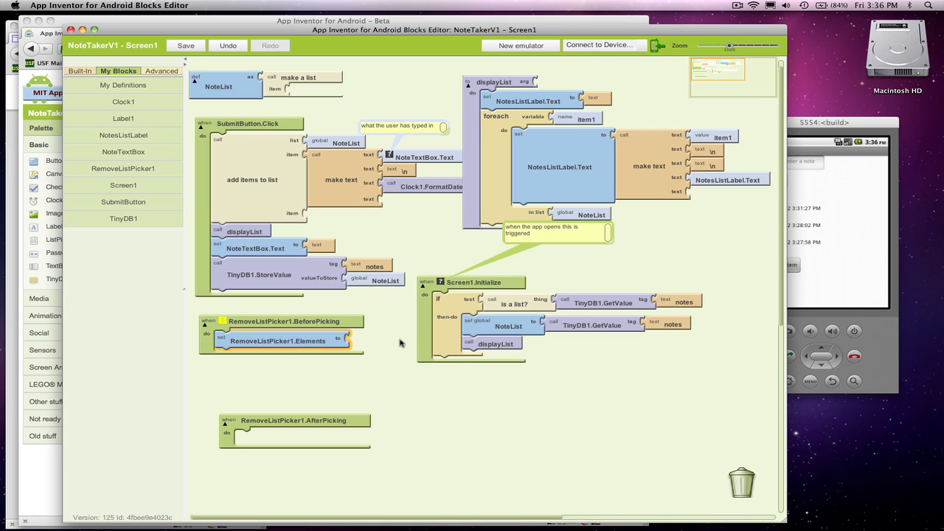
mouse_move(174, 113)
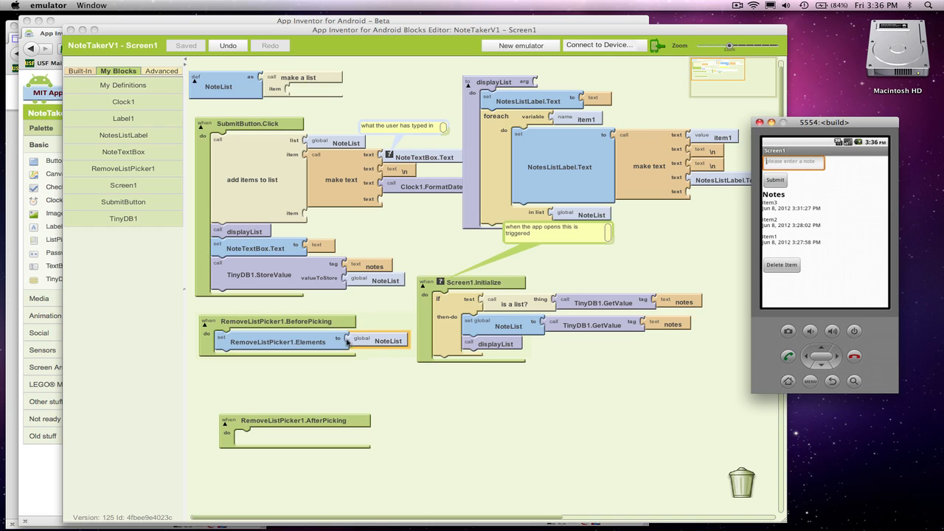
mouse_move(386, 363)
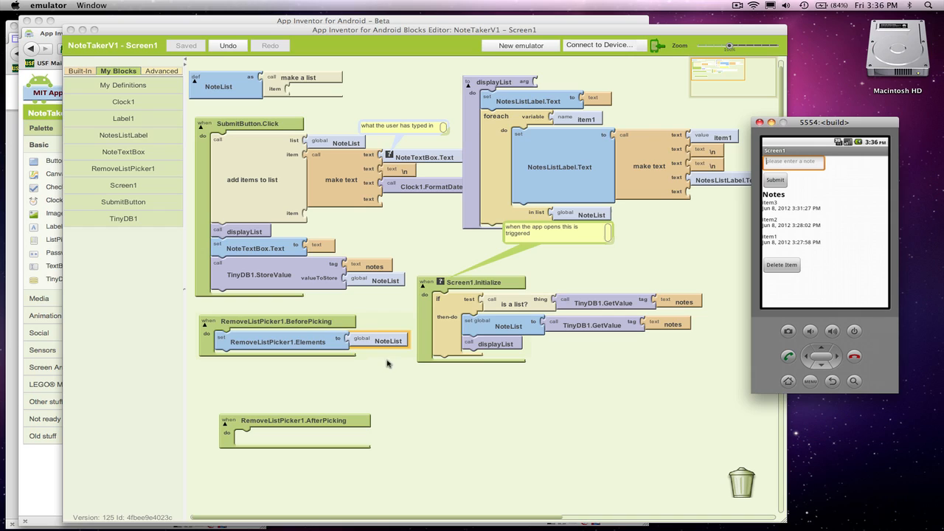
mouse_move(387, 346)
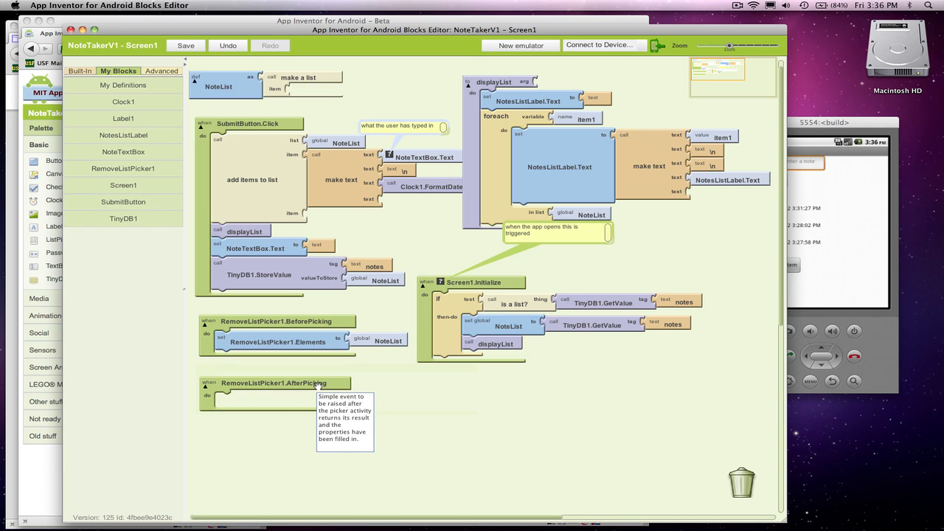
mouse_move(444, 401)
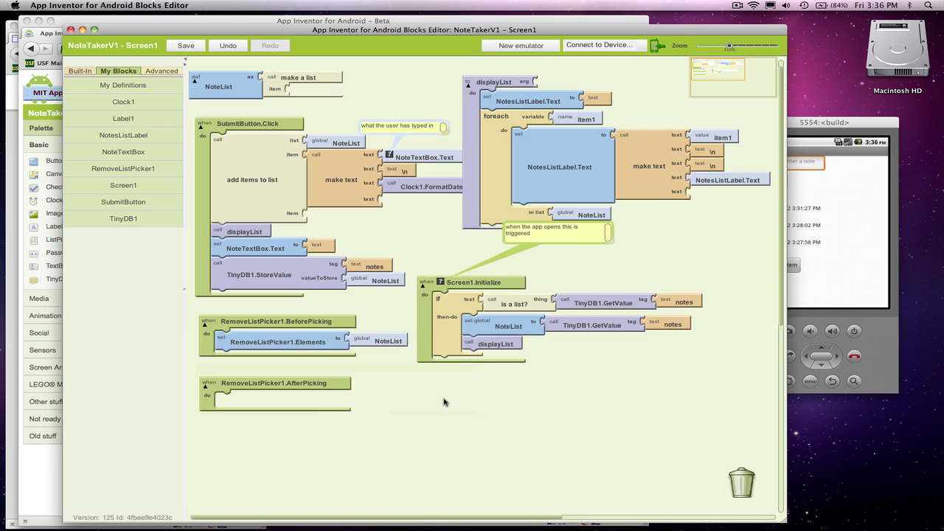
Step: Save the blocks with Elements now fed by global NoteList before picking
left_click(186, 44)
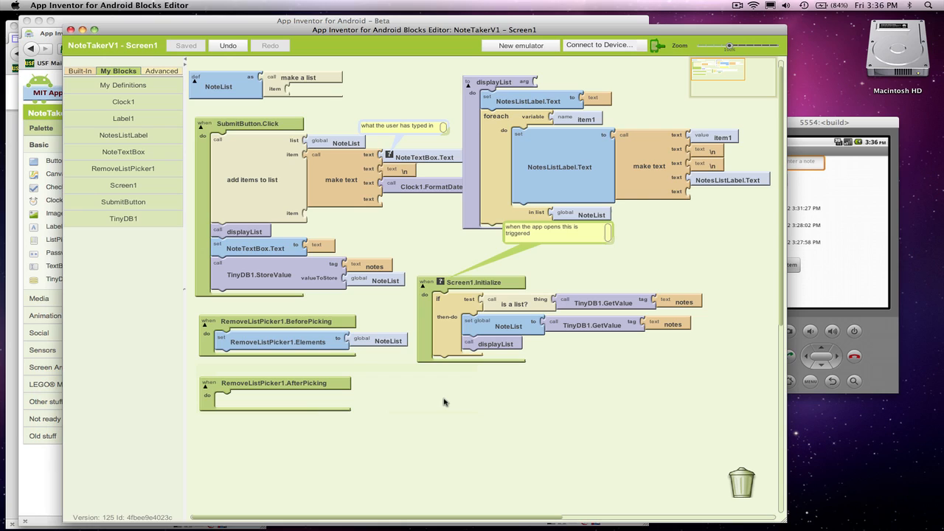
mouse_move(274, 313)
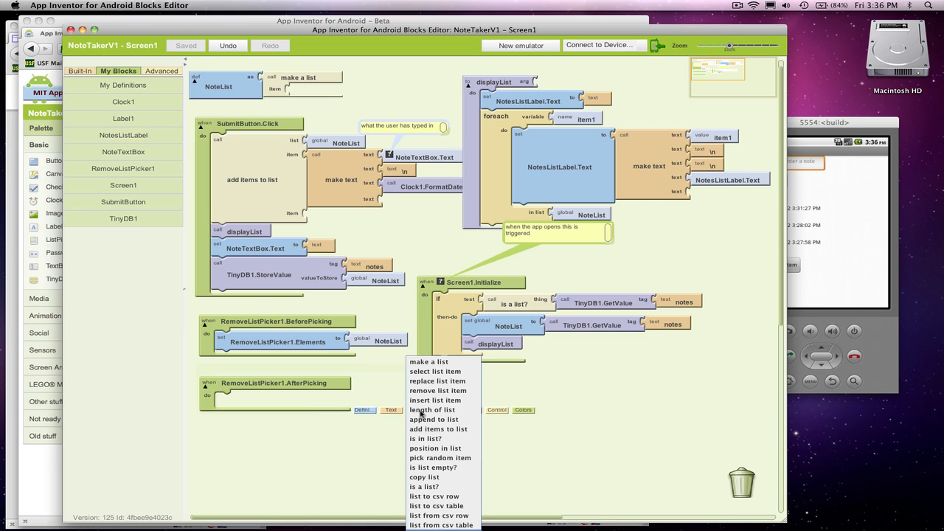
Step: Place a remove list item block acting on global NoteList inside AfterPicking
left_click(437, 390)
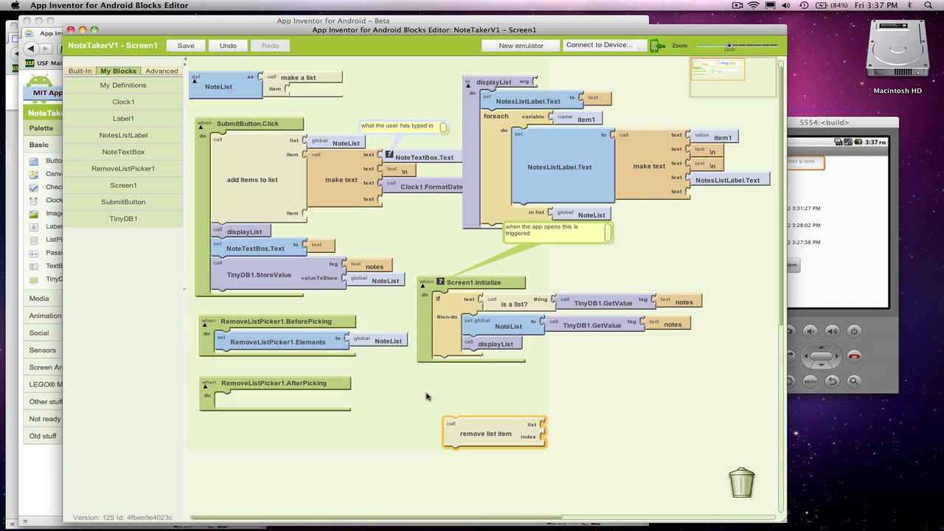
mouse_move(485, 433)
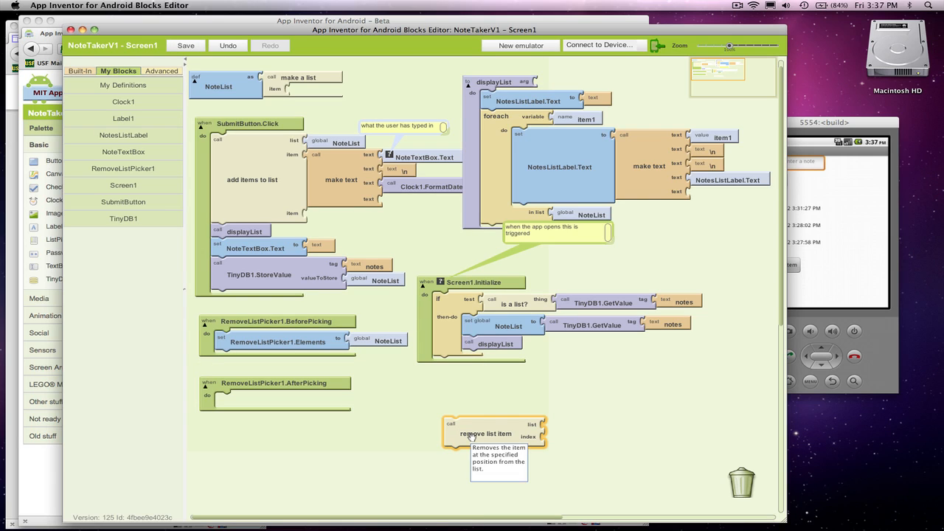
left_click_drag(487, 434, 262, 411)
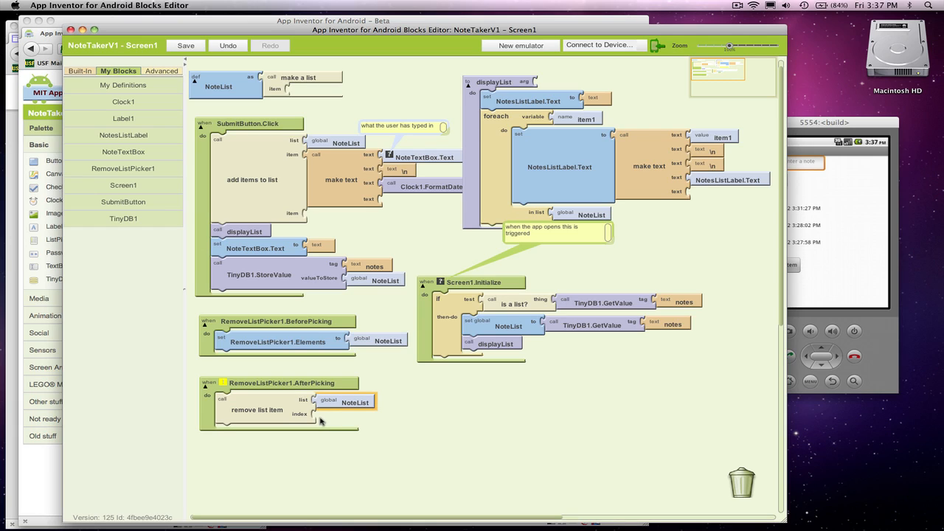
mouse_move(350, 418)
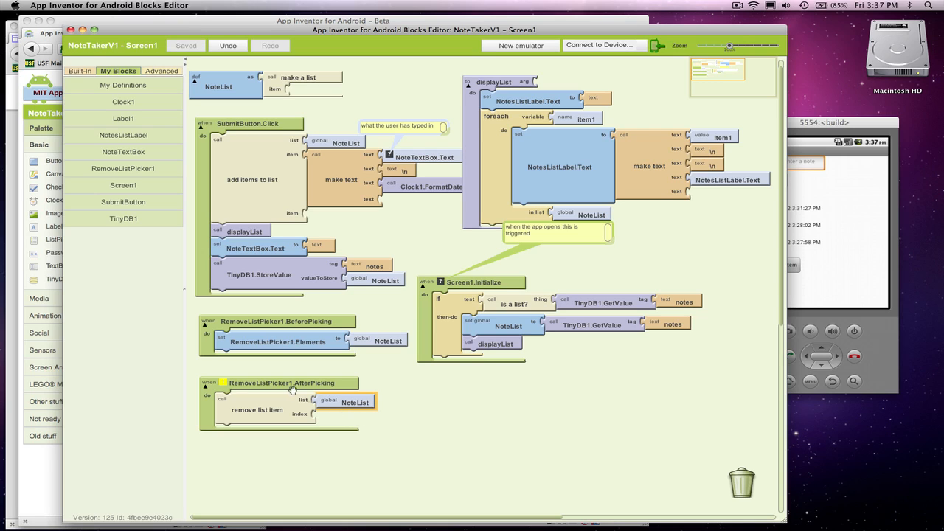
mouse_move(438, 387)
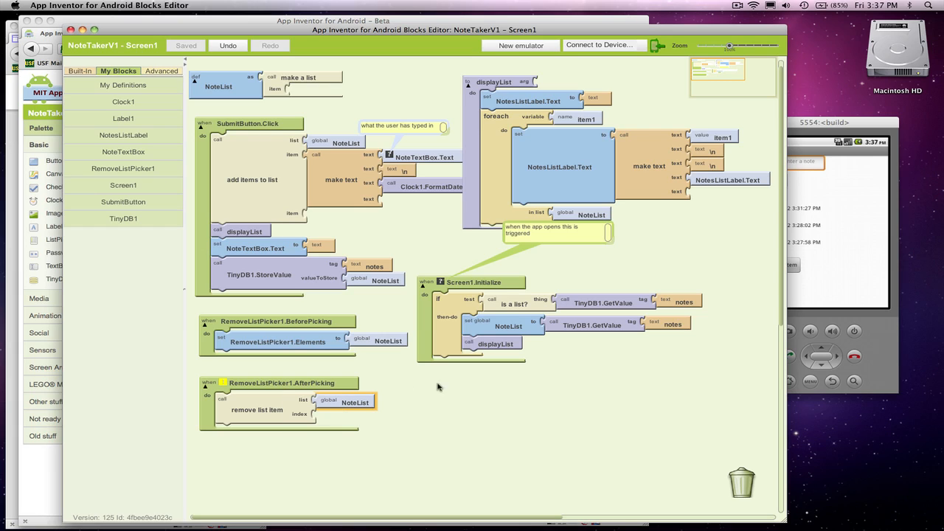
mouse_move(434, 400)
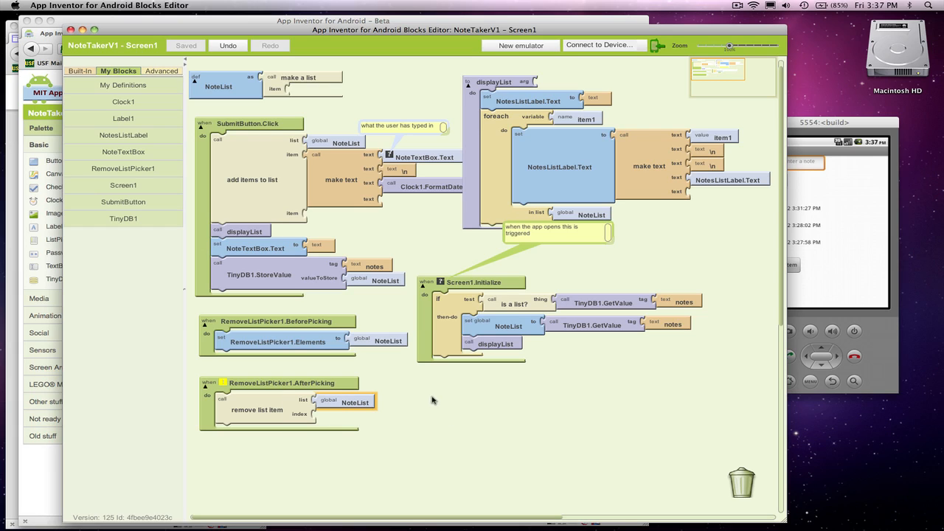
mouse_move(469, 465)
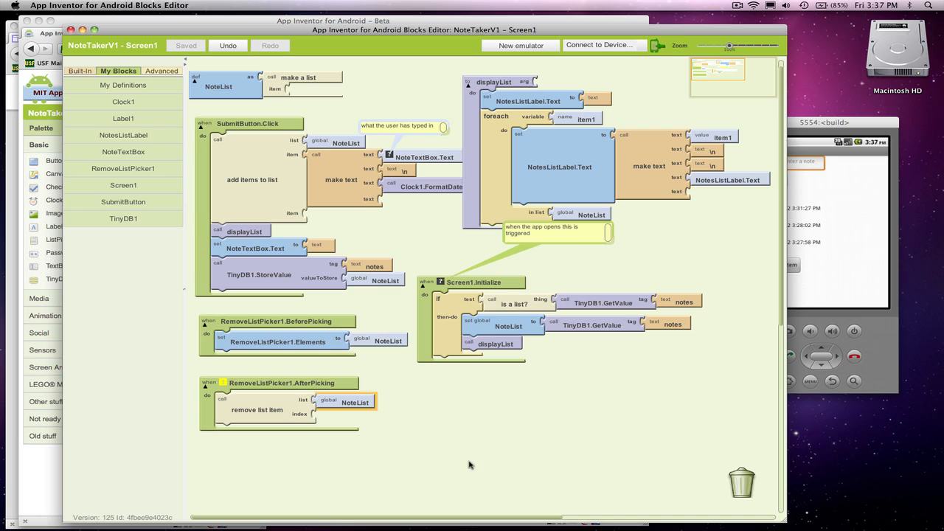
mouse_move(274, 363)
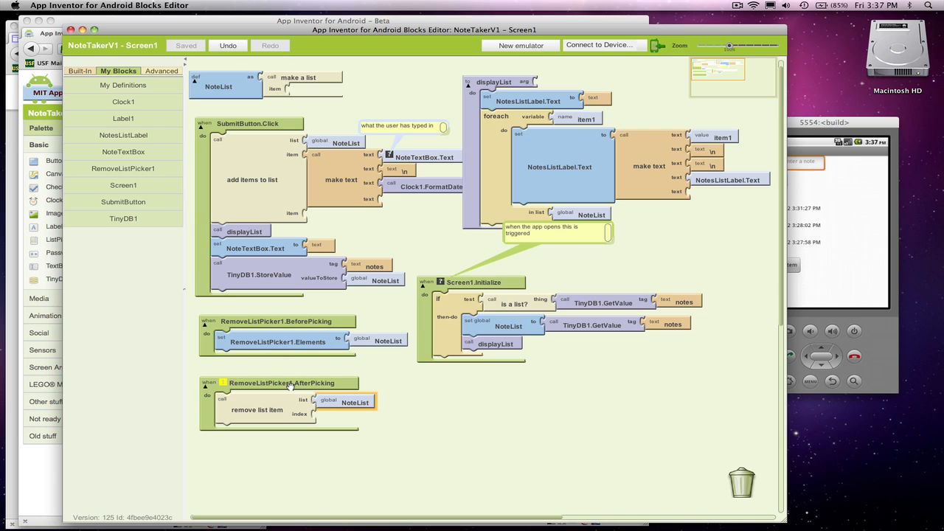
mouse_move(280, 384)
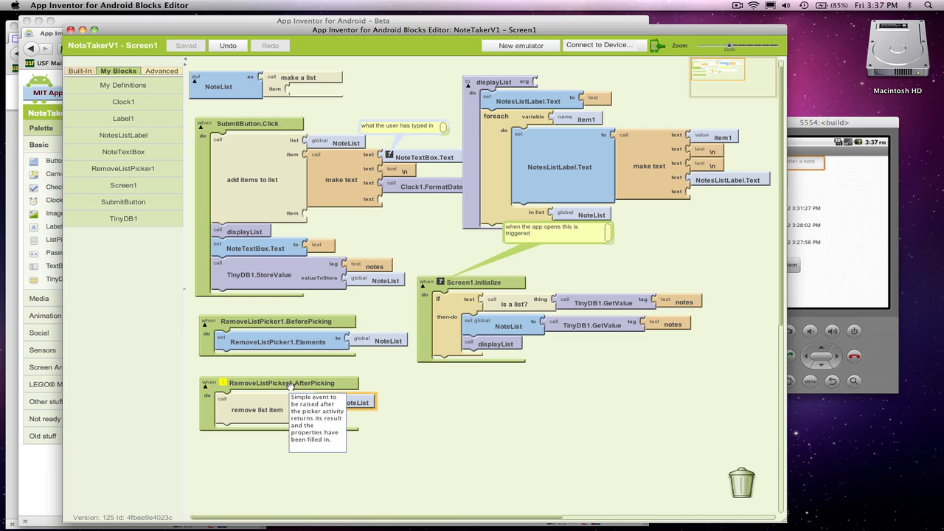
mouse_move(142, 155)
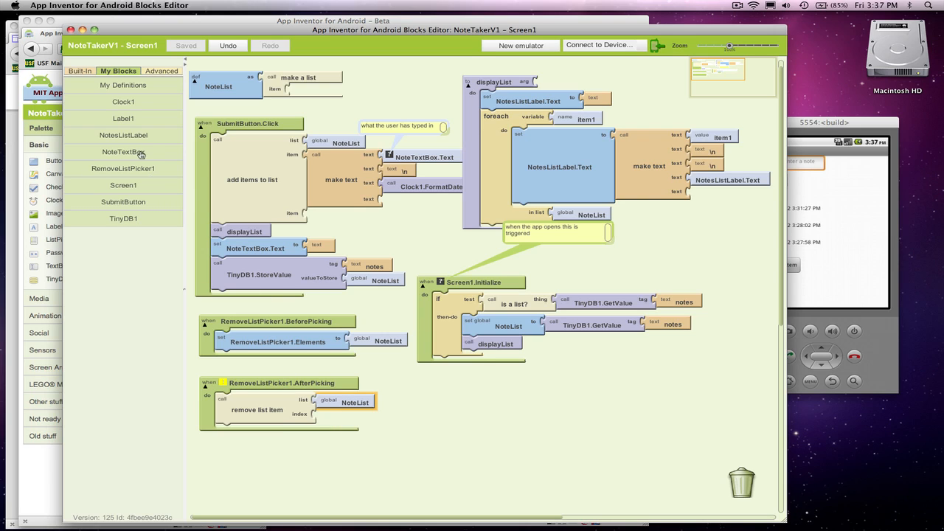
Step: Fill the remove list item index with RemoveListPicker1.SelectionIndex
left_click(124, 168)
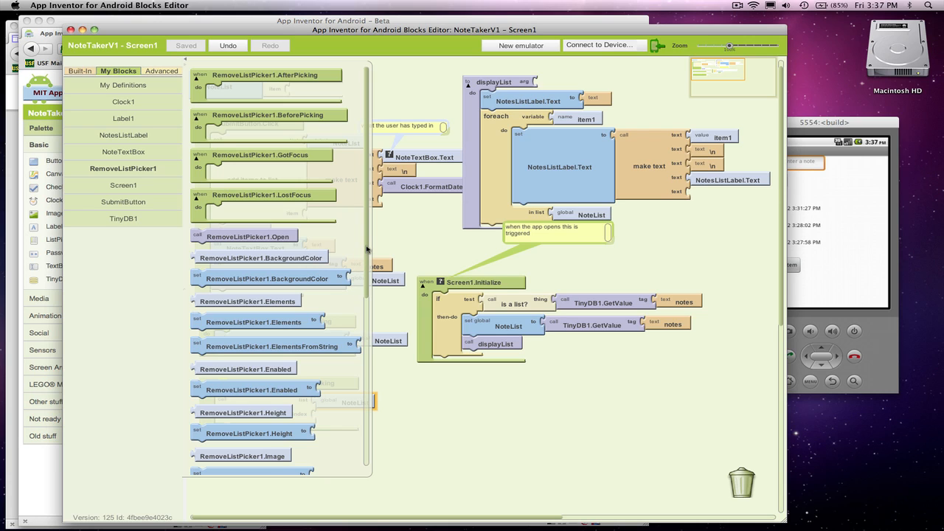
scroll("down", 3)
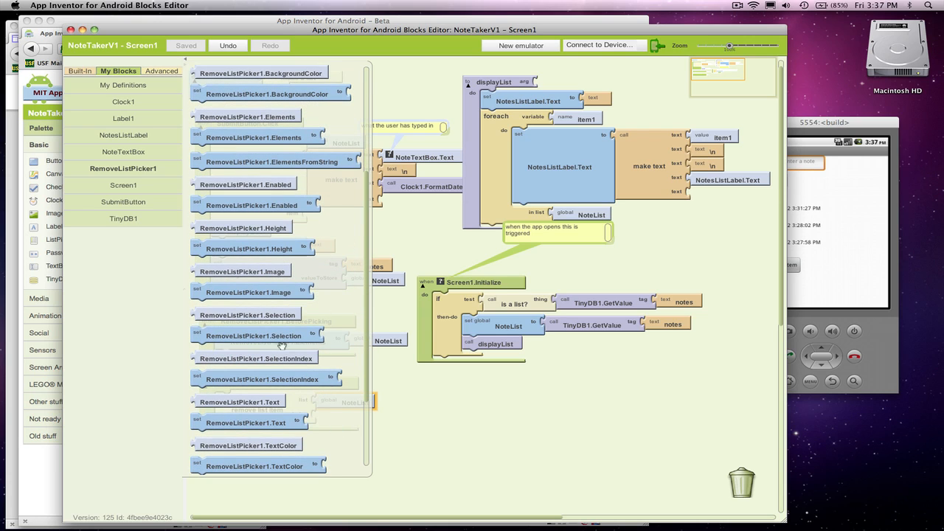
mouse_move(280, 337)
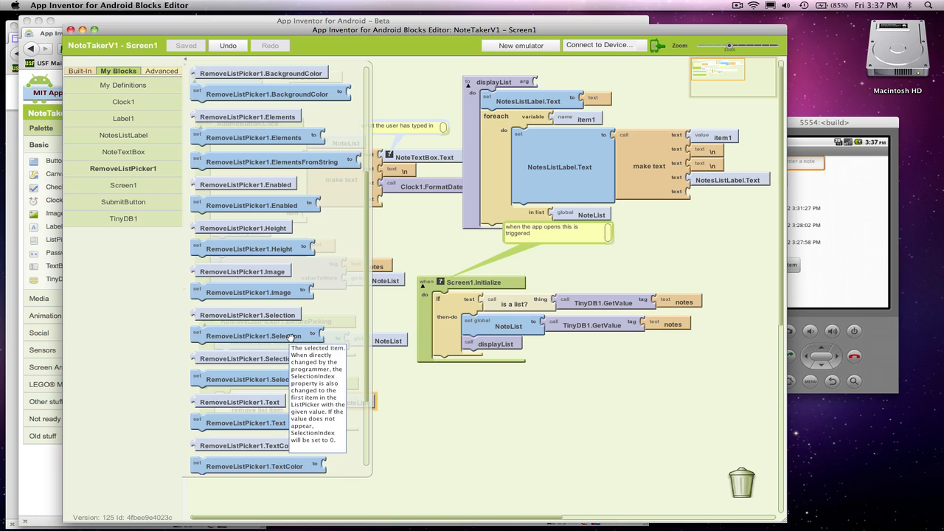
mouse_move(257, 358)
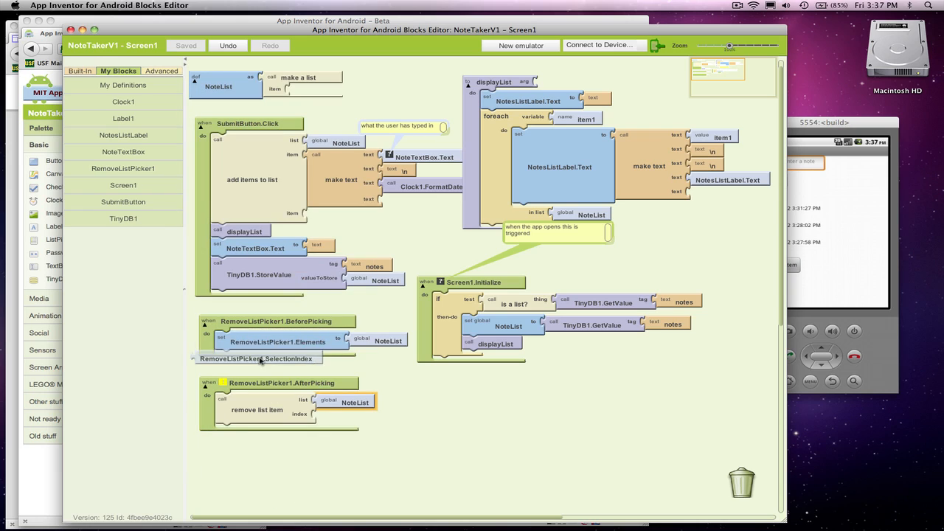
left_click_drag(257, 358, 493, 425)
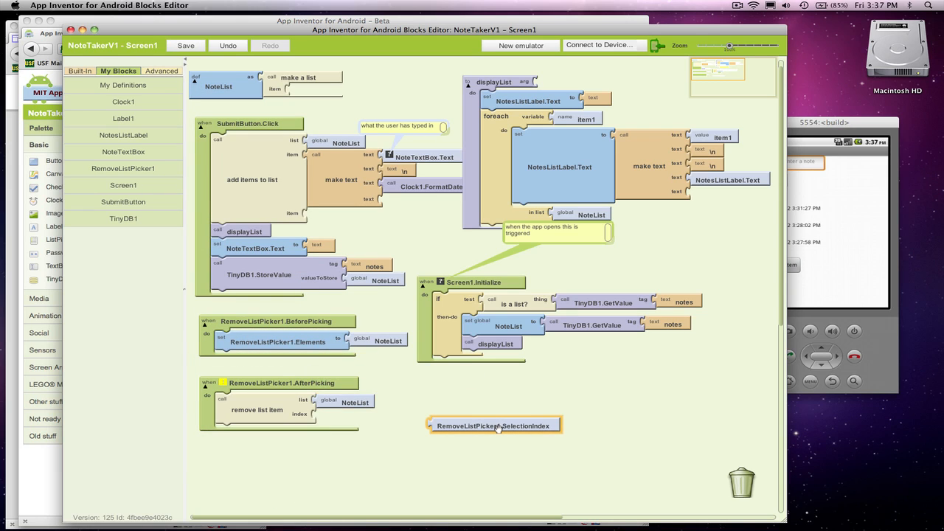
left_click_drag(494, 425, 380, 416)
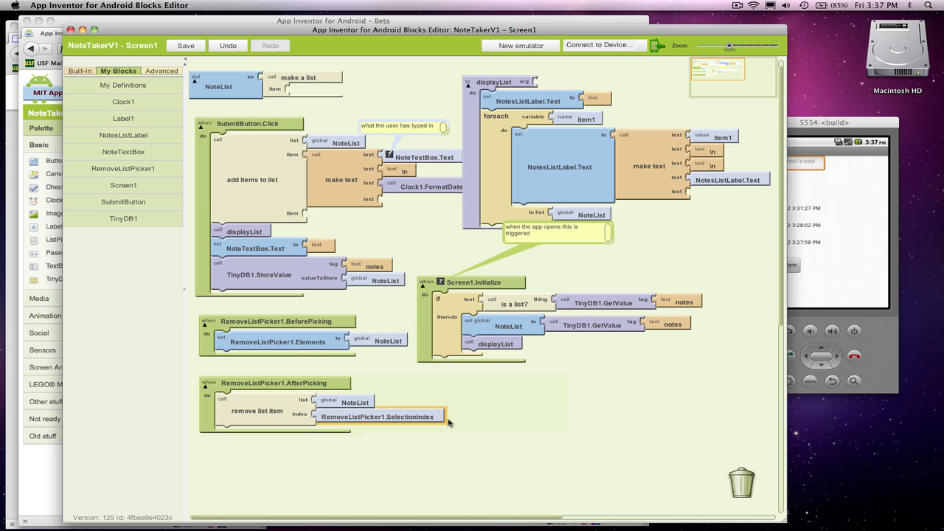
mouse_move(456, 440)
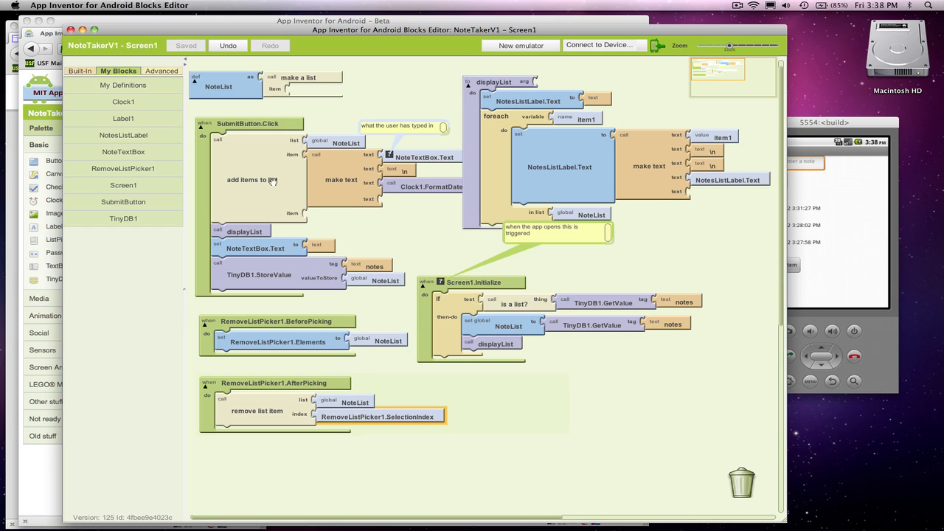
mouse_move(236, 232)
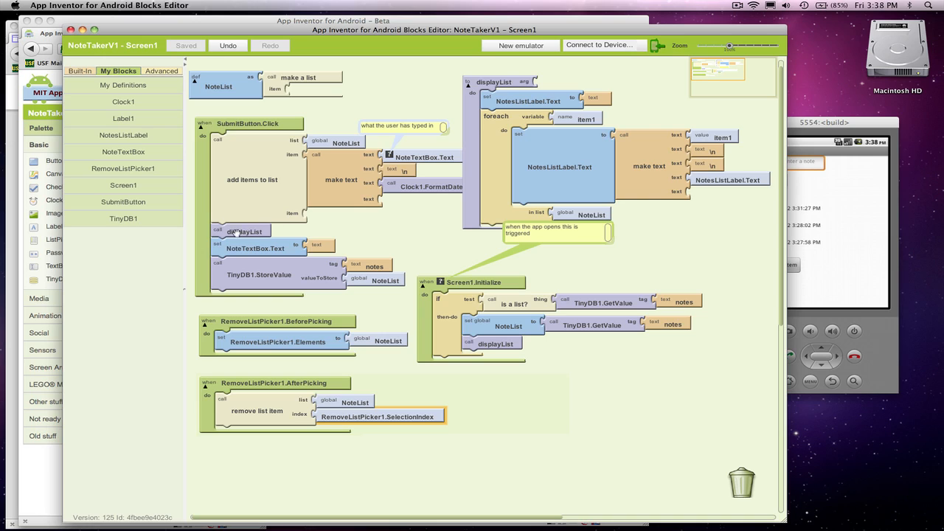
mouse_move(254, 248)
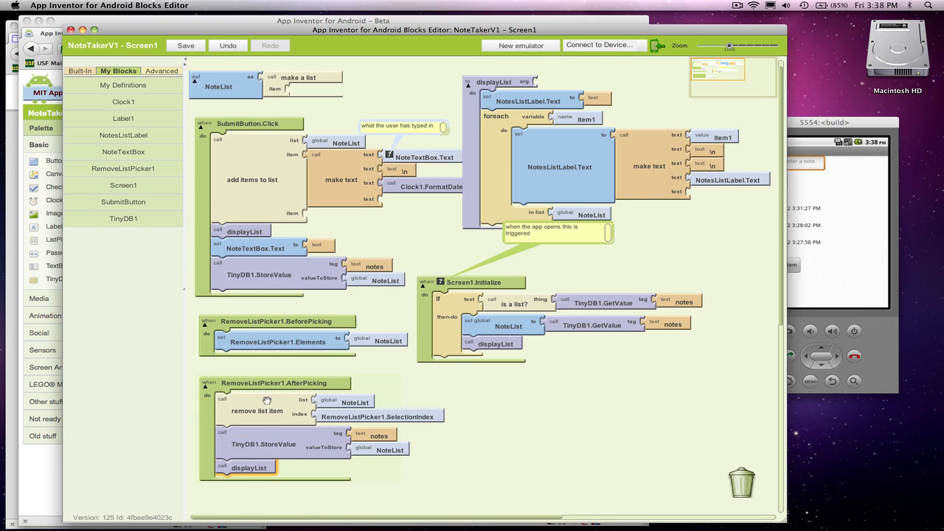
mouse_move(286, 326)
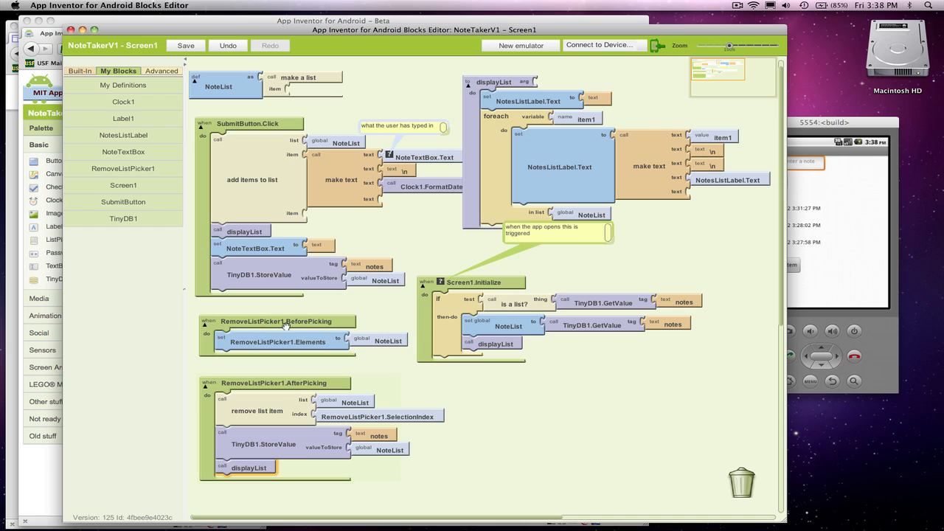
mouse_move(380, 348)
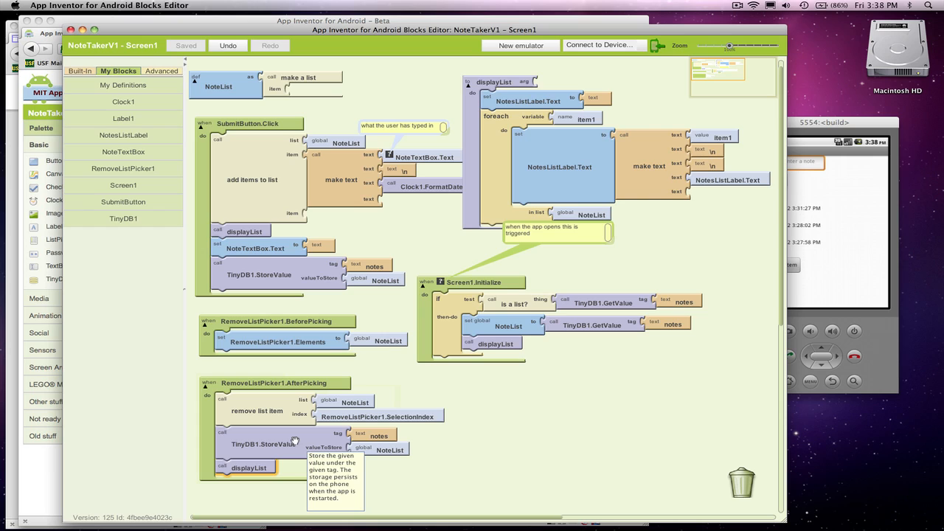
mouse_move(258, 468)
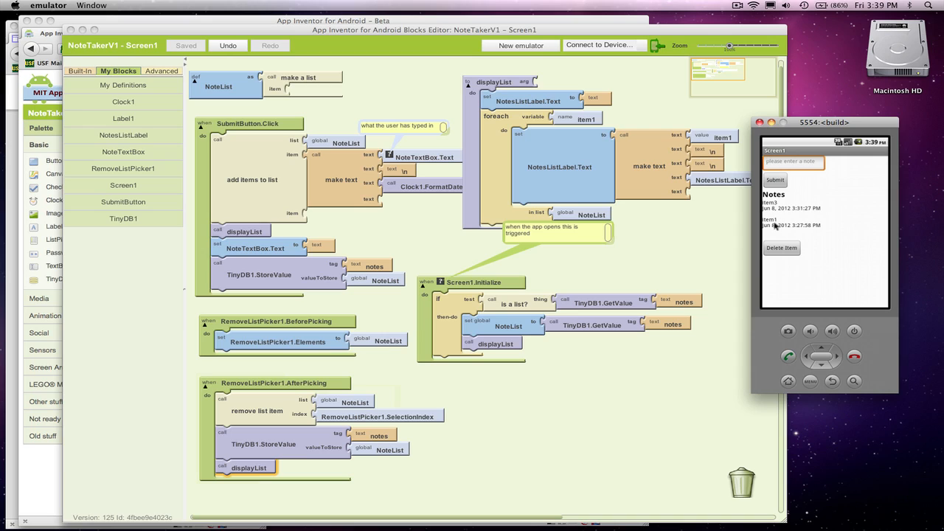
mouse_move(785, 223)
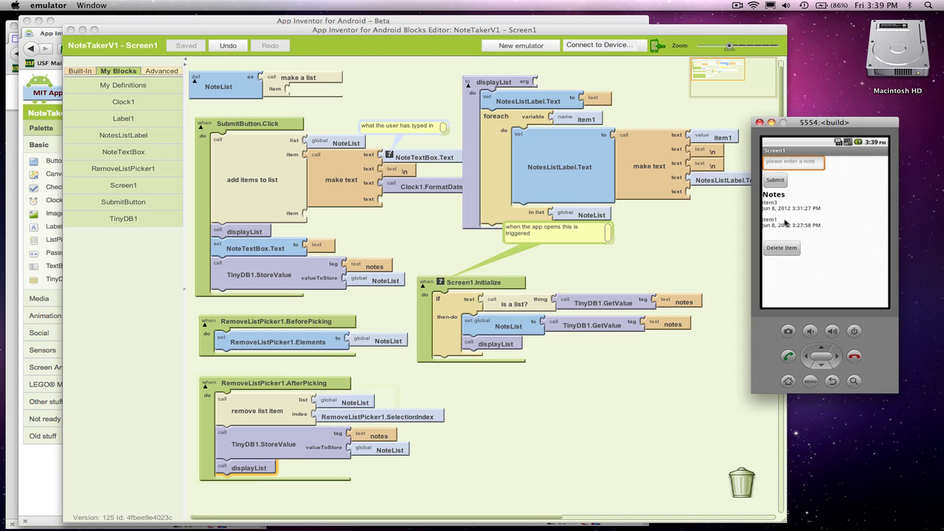